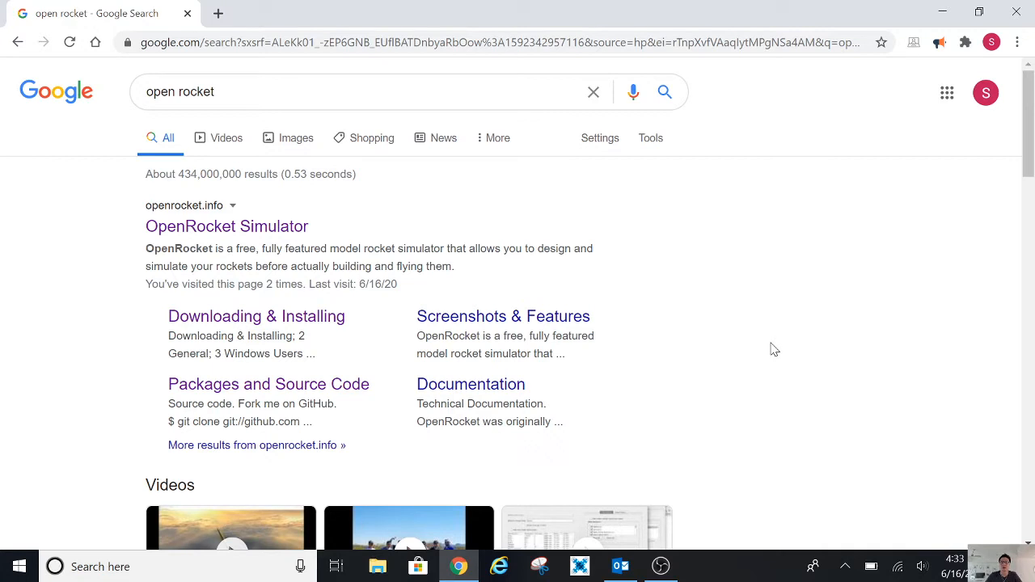
mouse_move(338, 81)
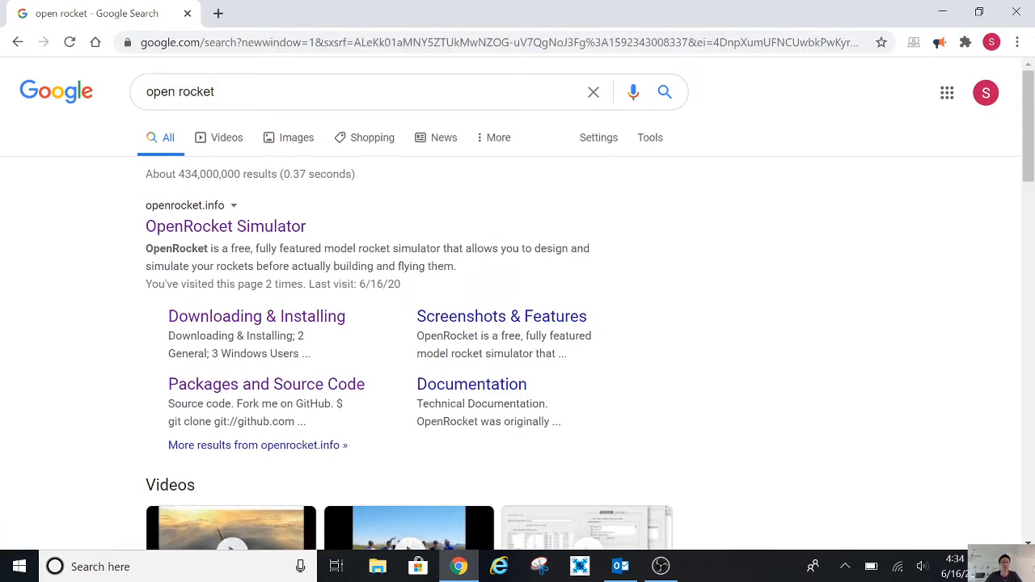
mouse_move(710, 388)
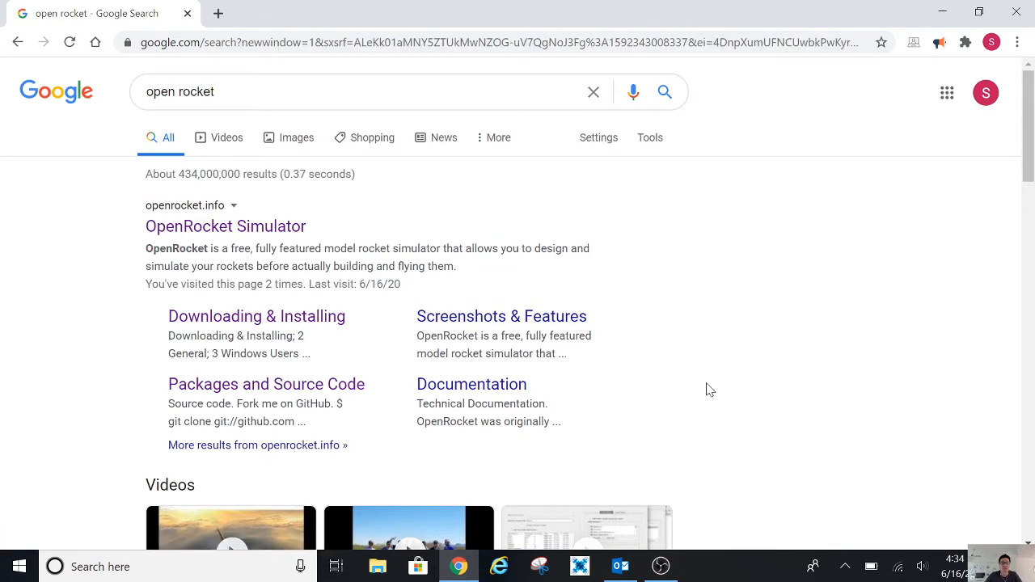
- Reach the openrocket/openrocket repository and scroll its README to the Installers section with the Windows link
scroll(down, 3)
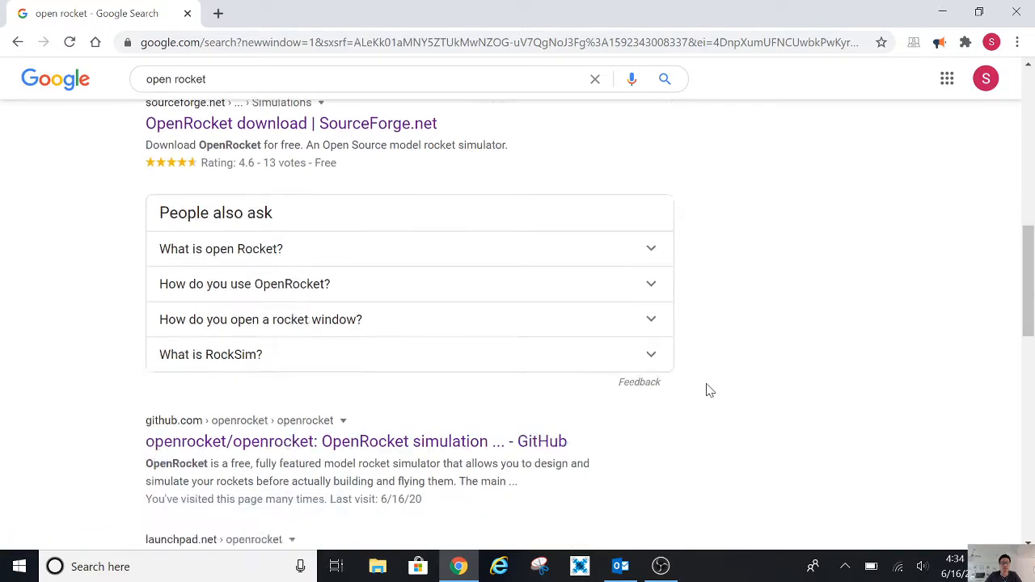
scroll(down, 3)
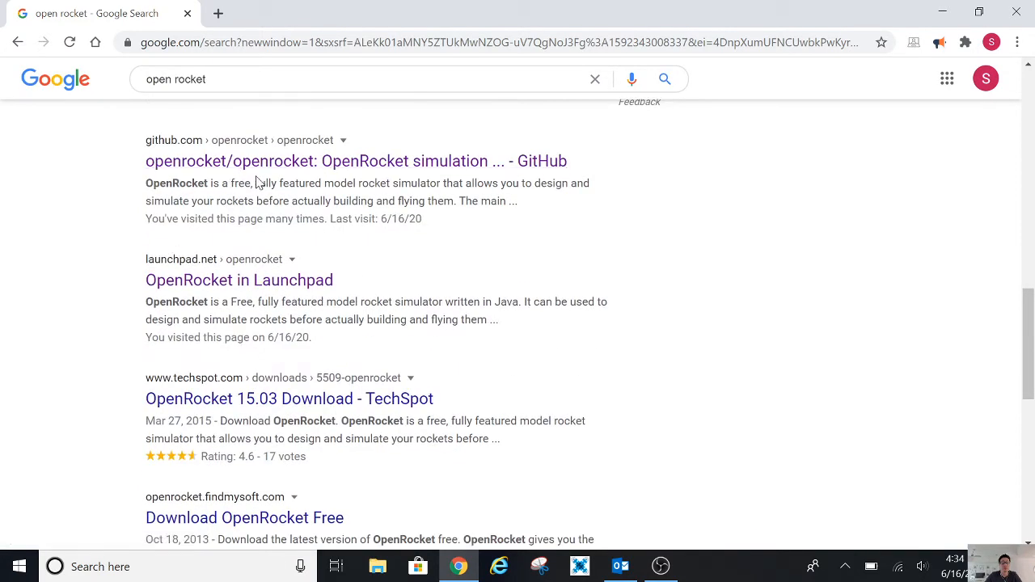
mouse_move(356, 160)
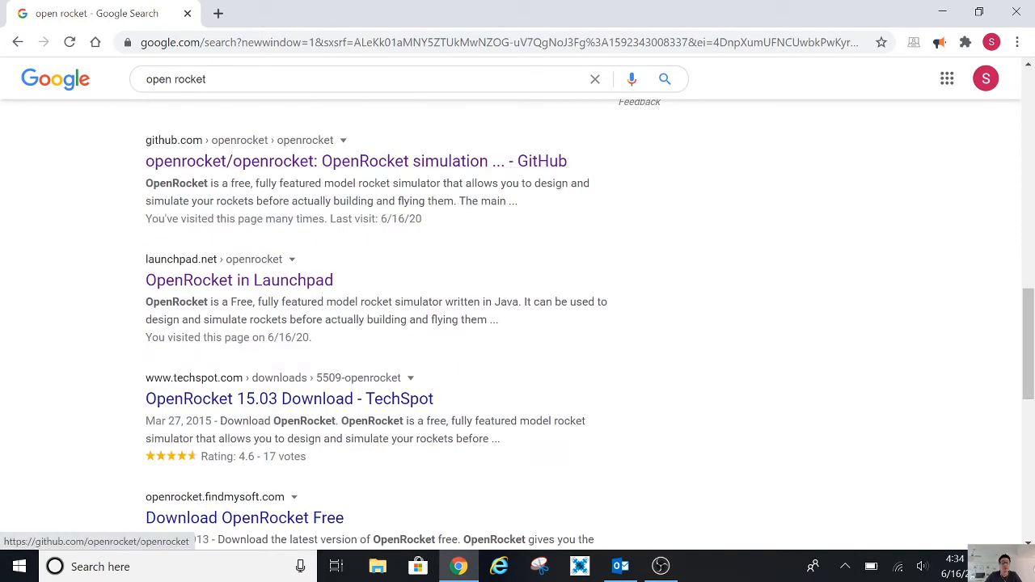
mouse_move(549, 202)
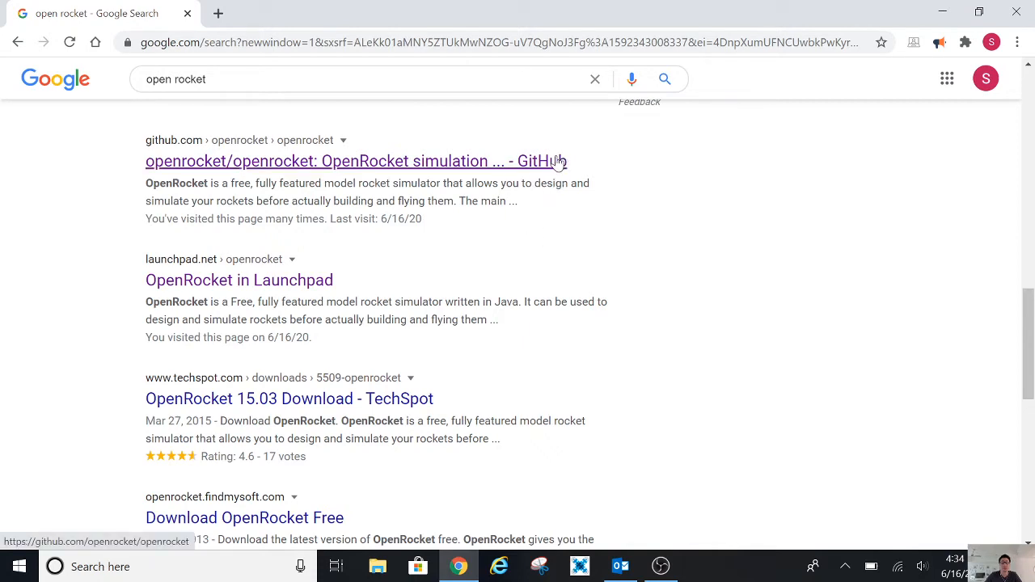
click(356, 162)
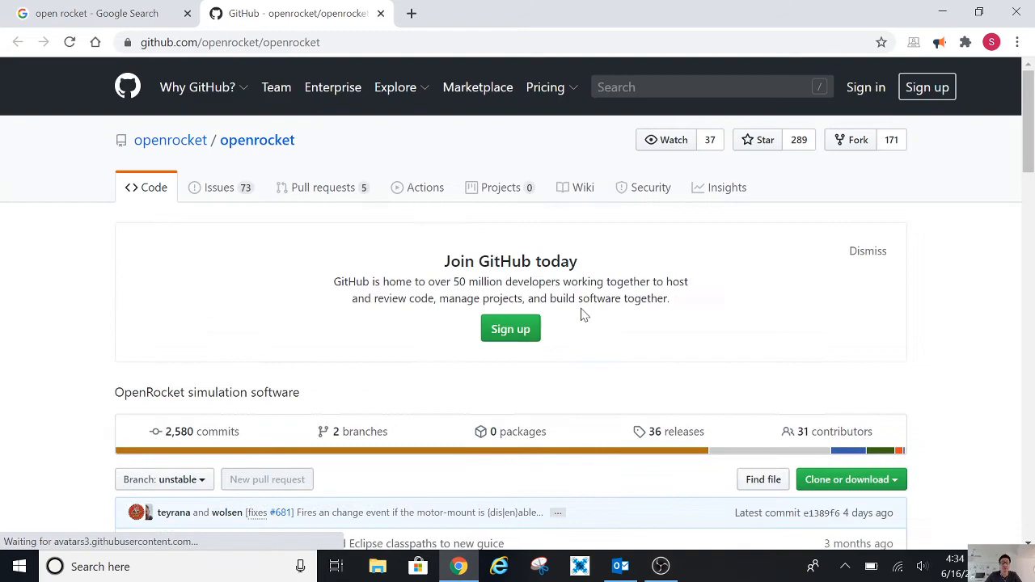
scroll(down, 3)
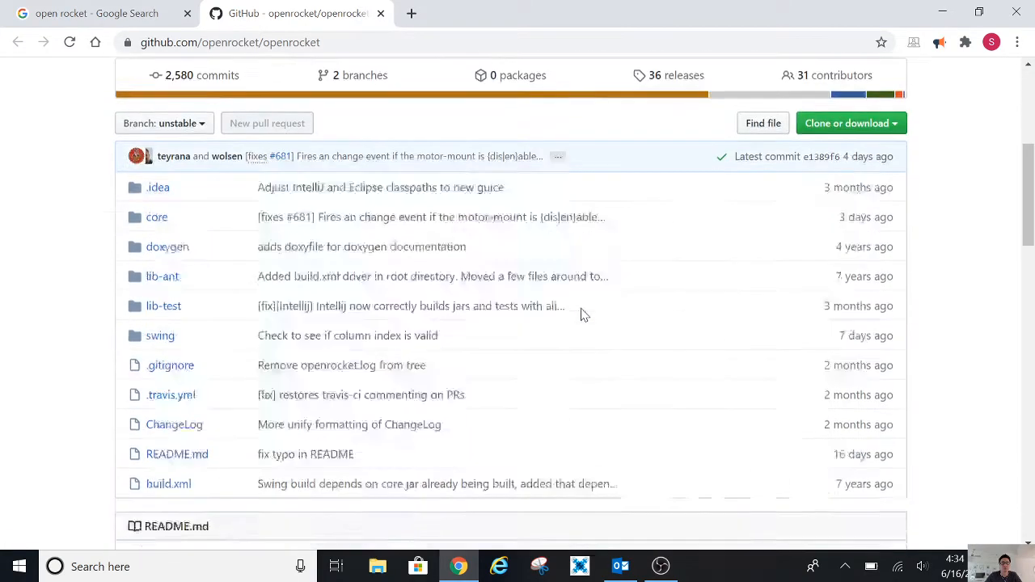
scroll(down, 3)
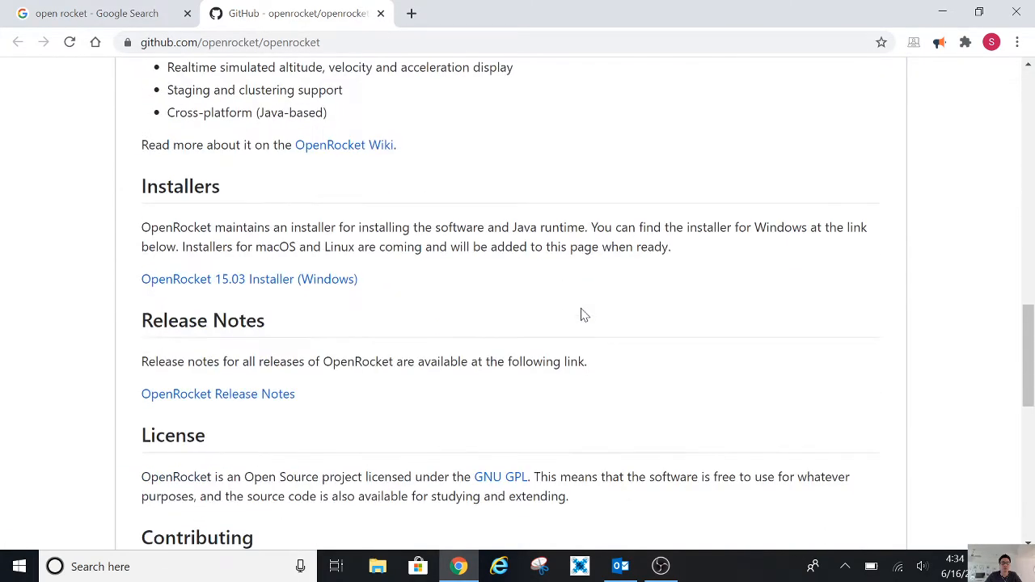
scroll(down, 3)
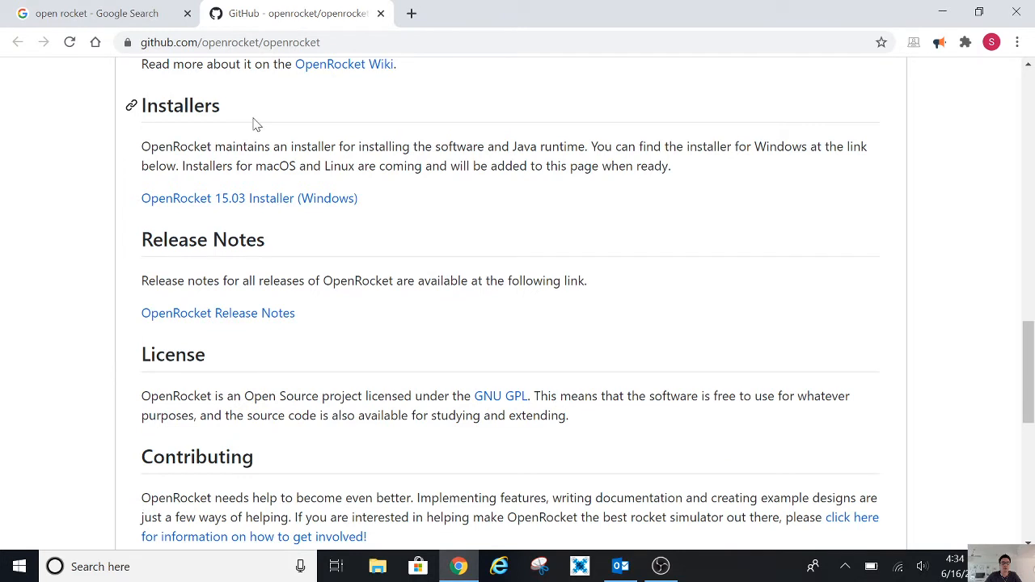
mouse_move(202, 239)
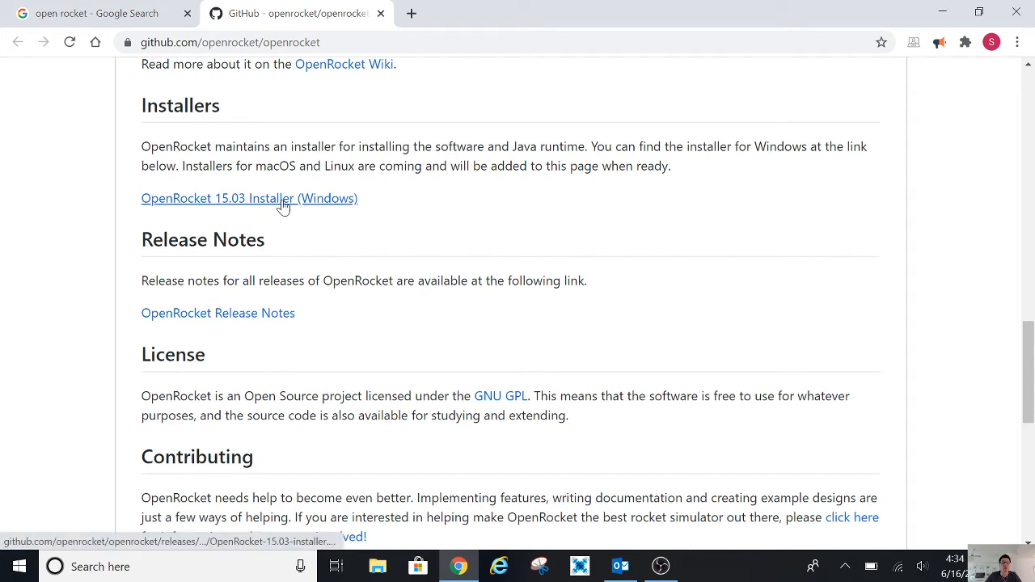
- Download the OpenRocket 15.03 Installer (Windows) .exe from the README link
click(249, 197)
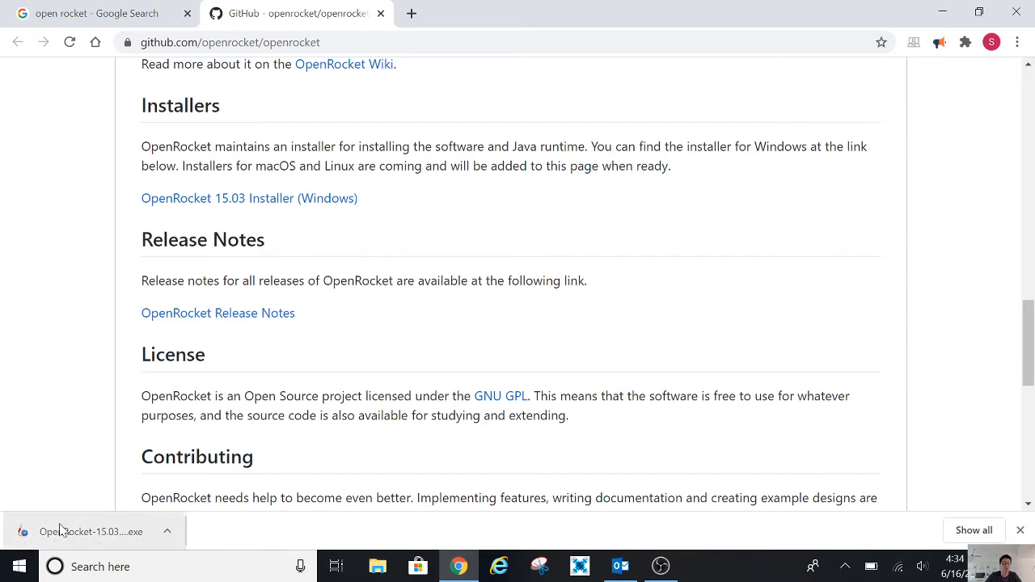
- Run the downloaded OpenRocket .exe and let setup complete the Install step
click(91, 530)
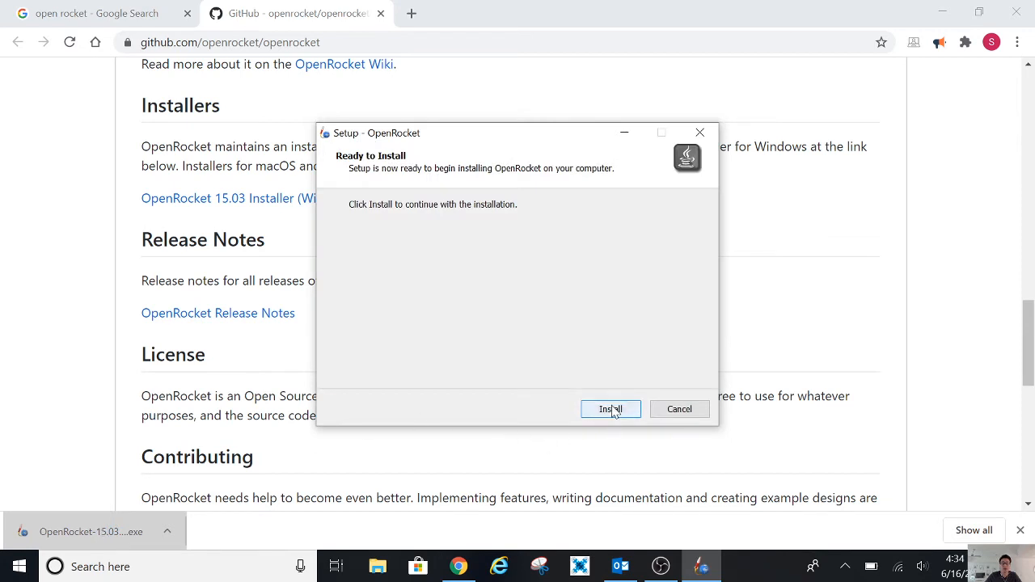
click(610, 408)
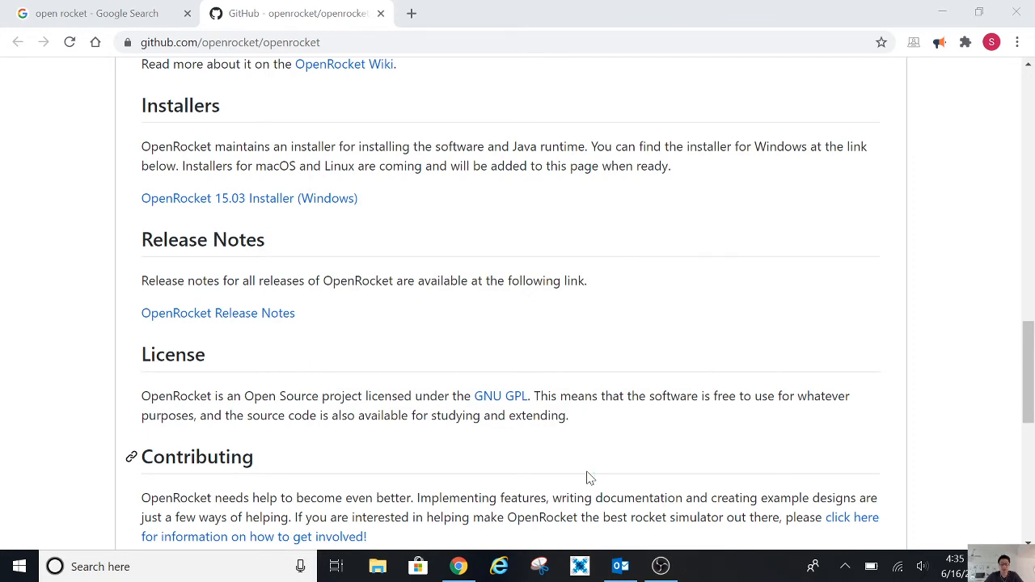
mouse_move(725, 287)
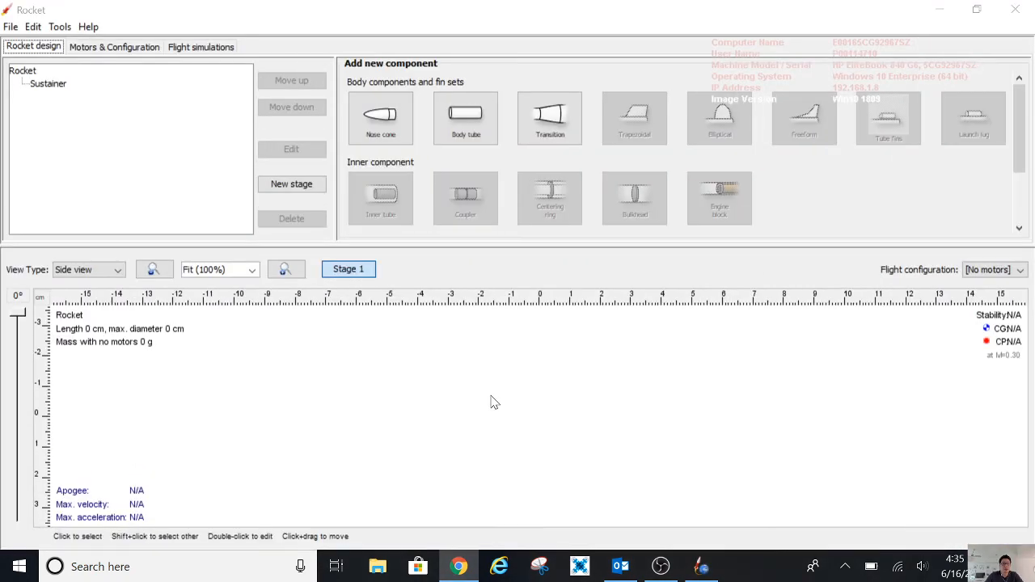
mouse_move(585, 320)
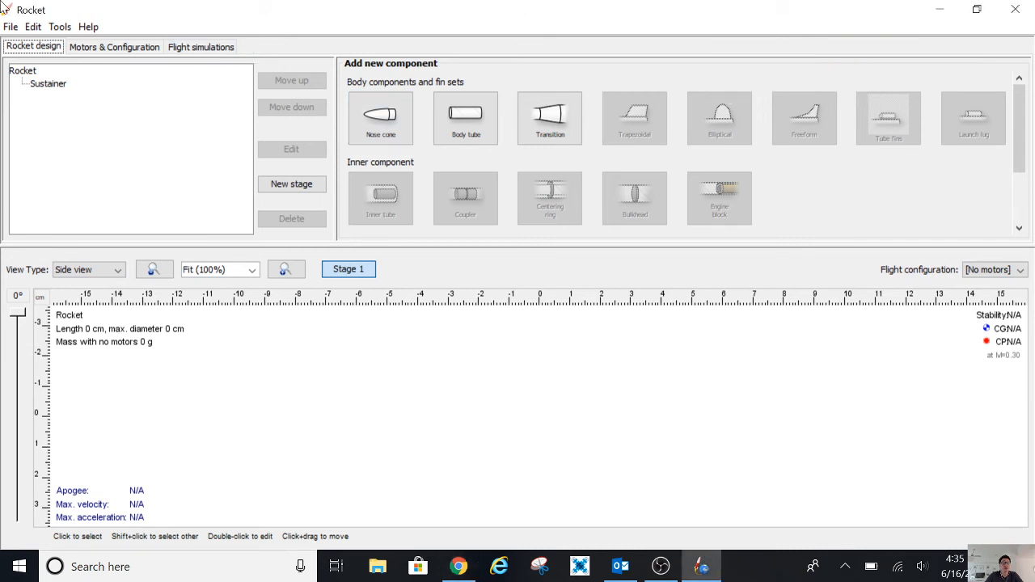
mouse_move(485, 314)
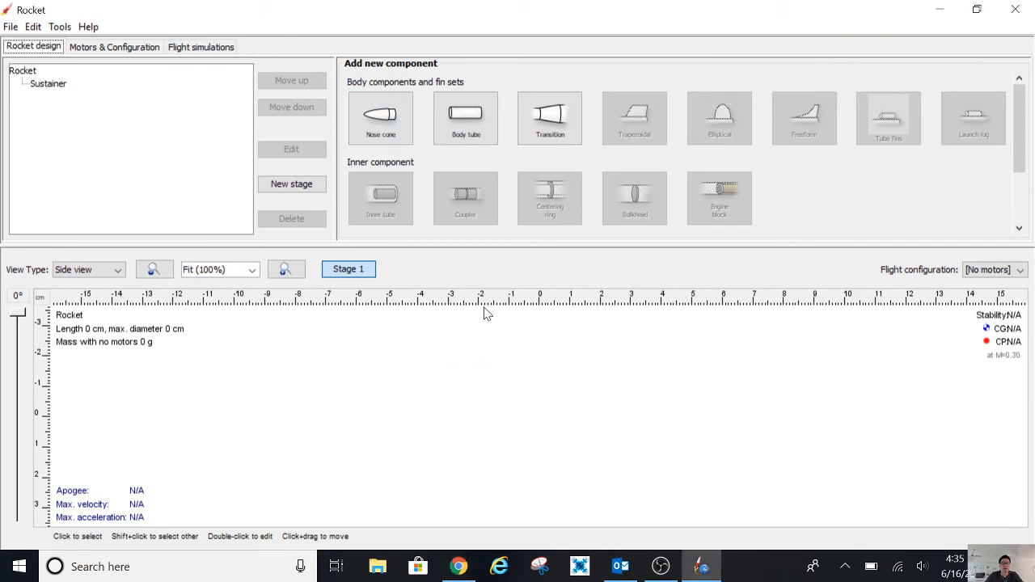